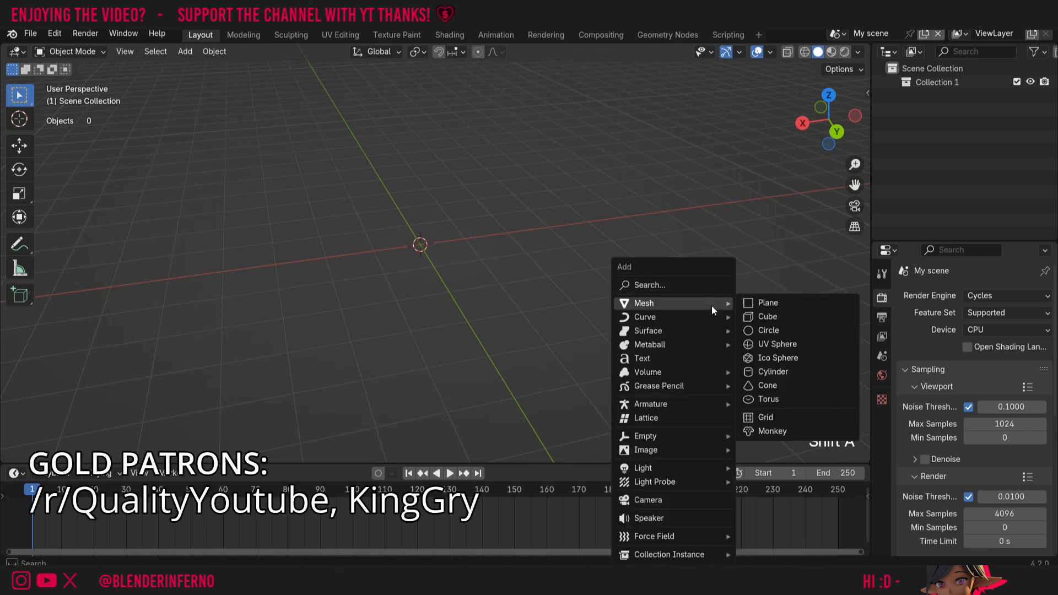
mouse_move(767, 316)
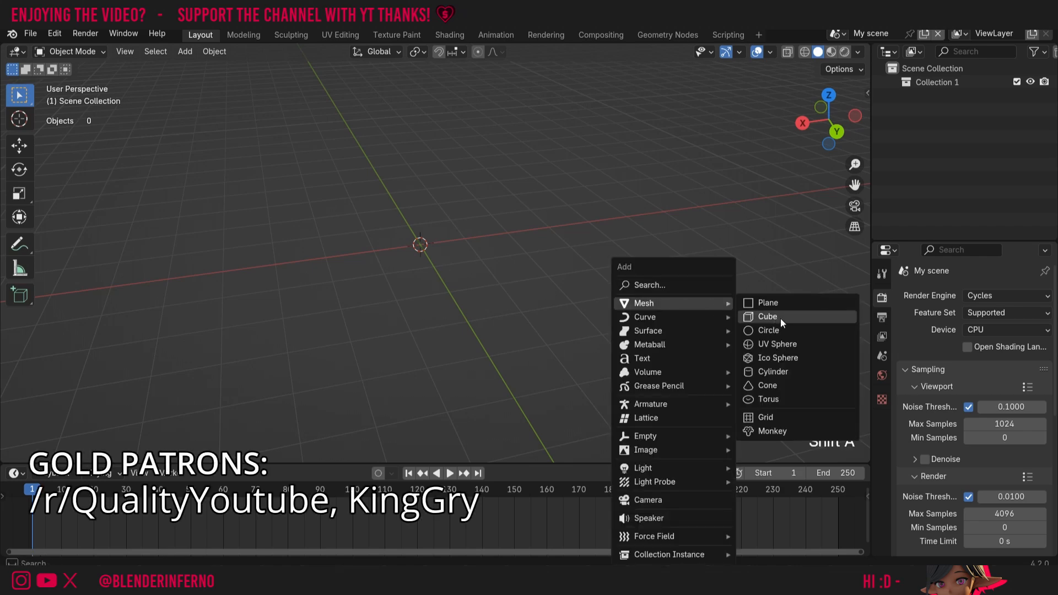
Add a cube at the scene center and duplicate it as a second cube beside it
left_click(768, 317)
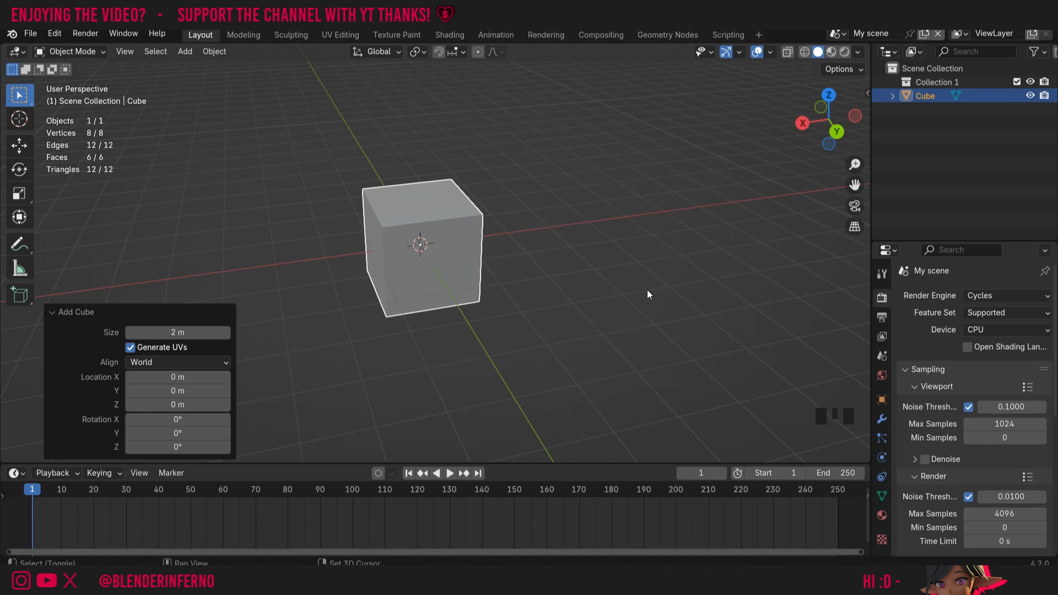
key("shift+d")
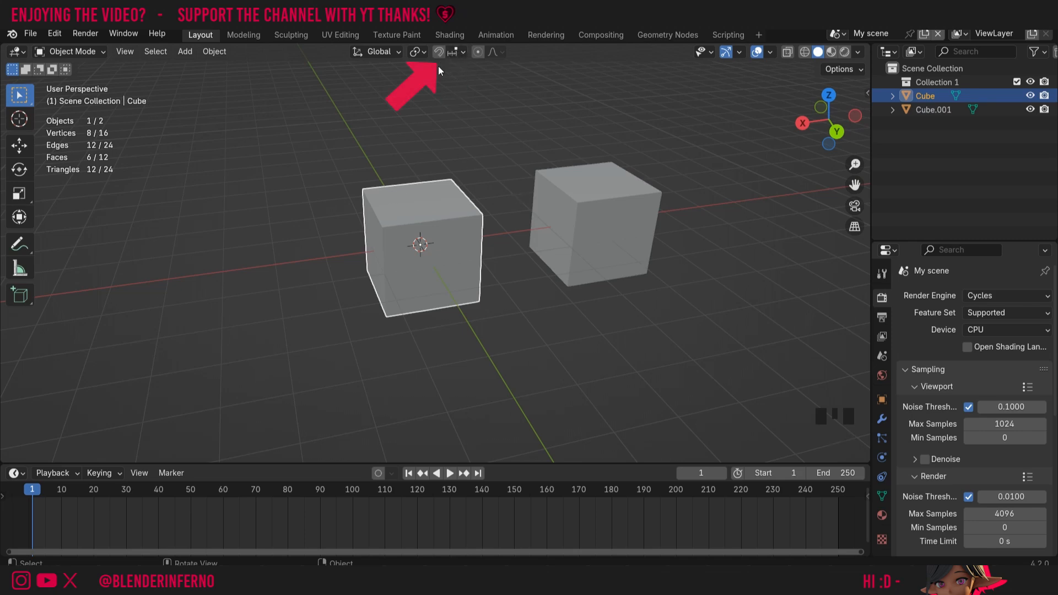
Toggle snapping a few times and leave it switched on via the magnet icon
left_click(439, 51)
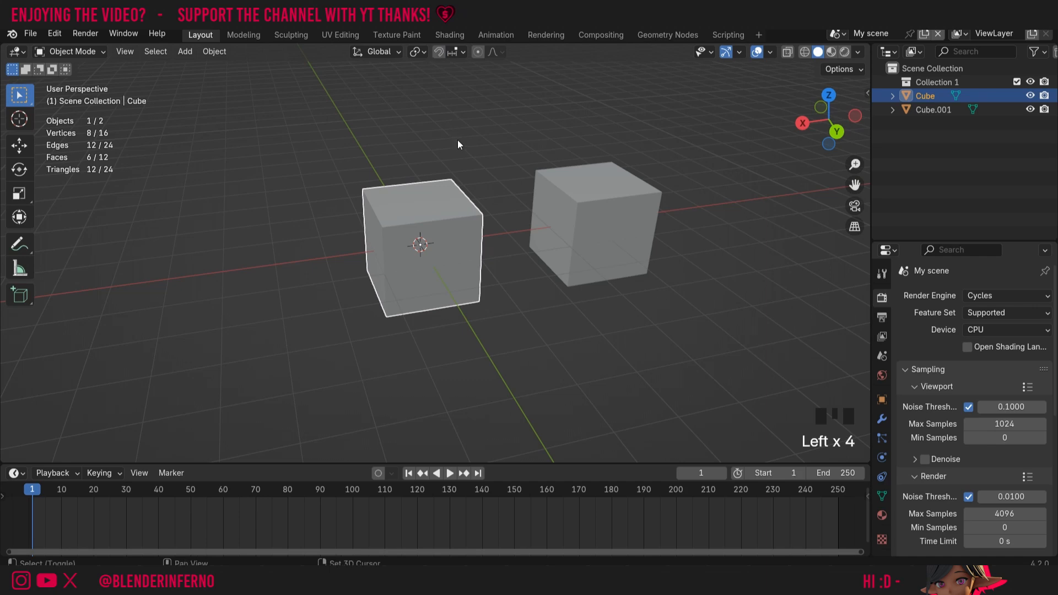
key("shift+Tab")
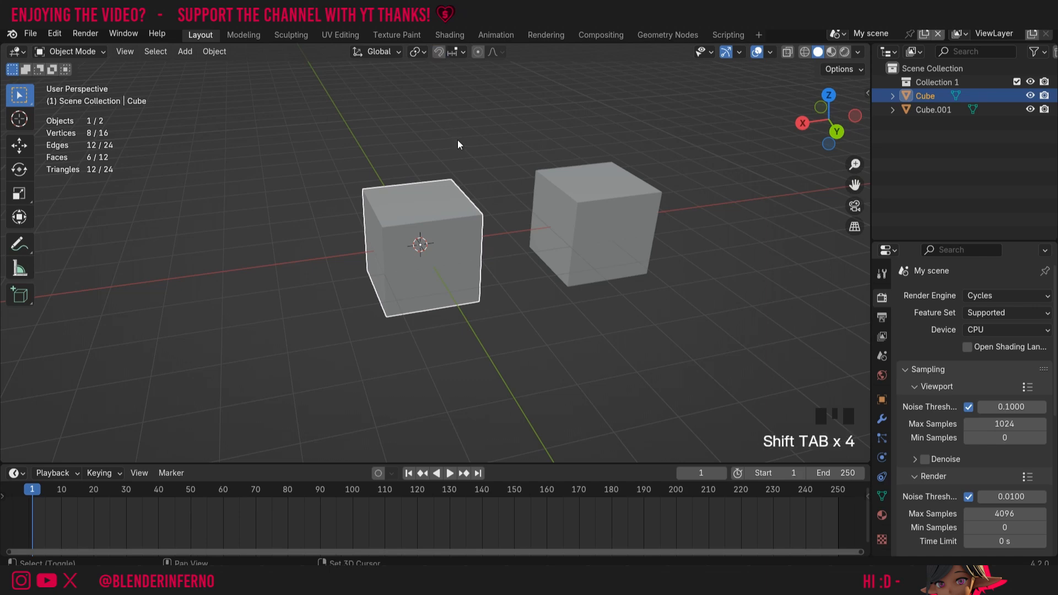
left_click(437, 52)
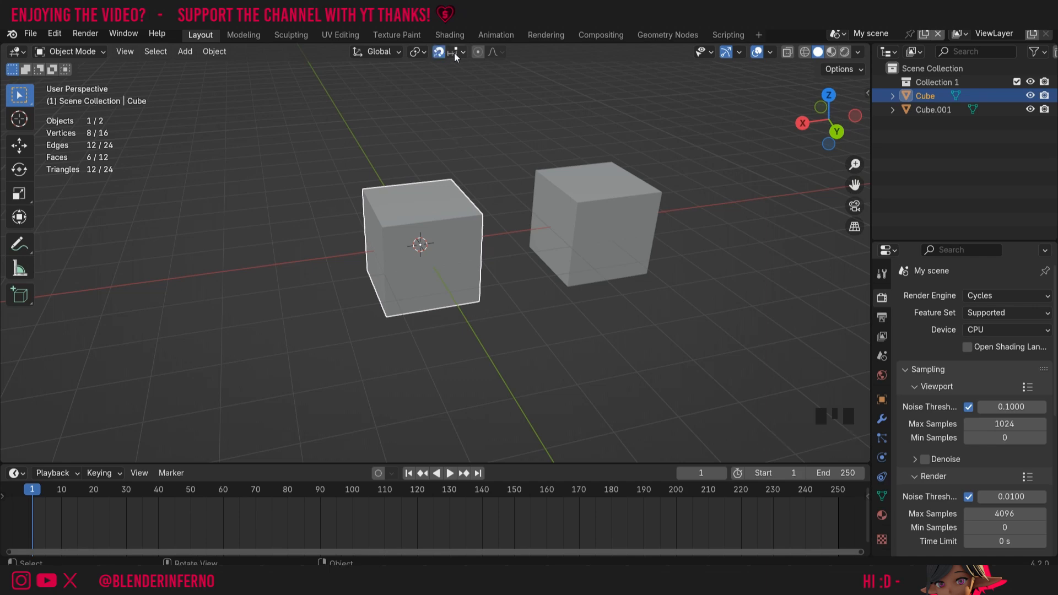
left_click(450, 52)
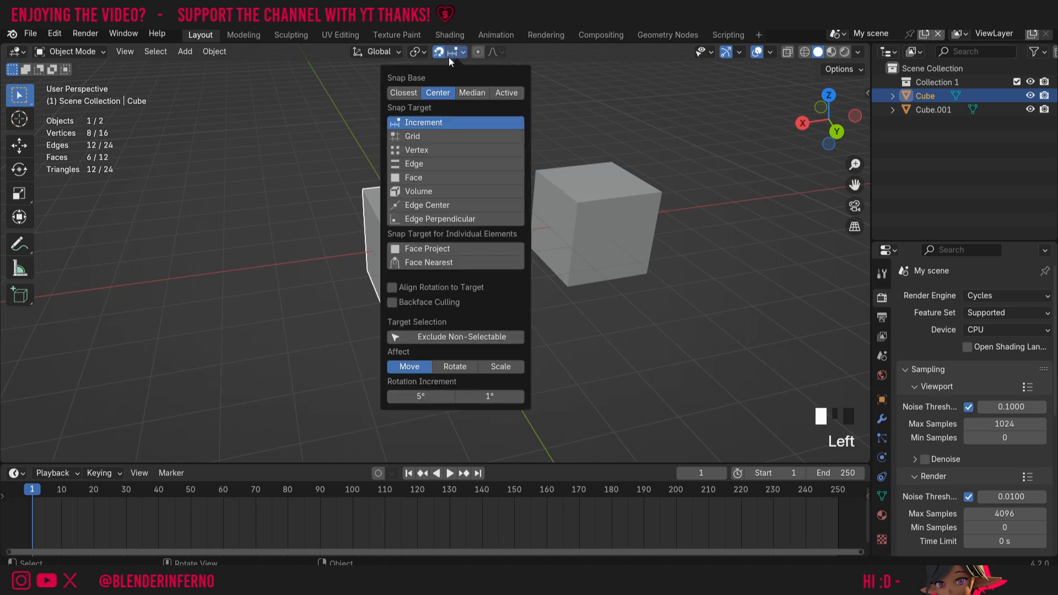
mouse_move(406, 133)
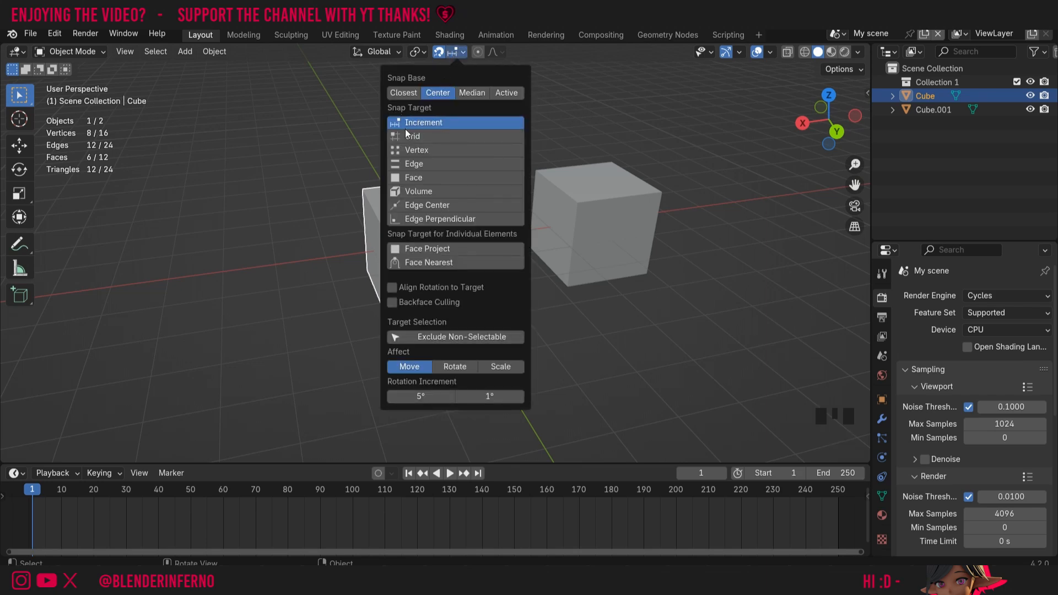
mouse_move(432, 231)
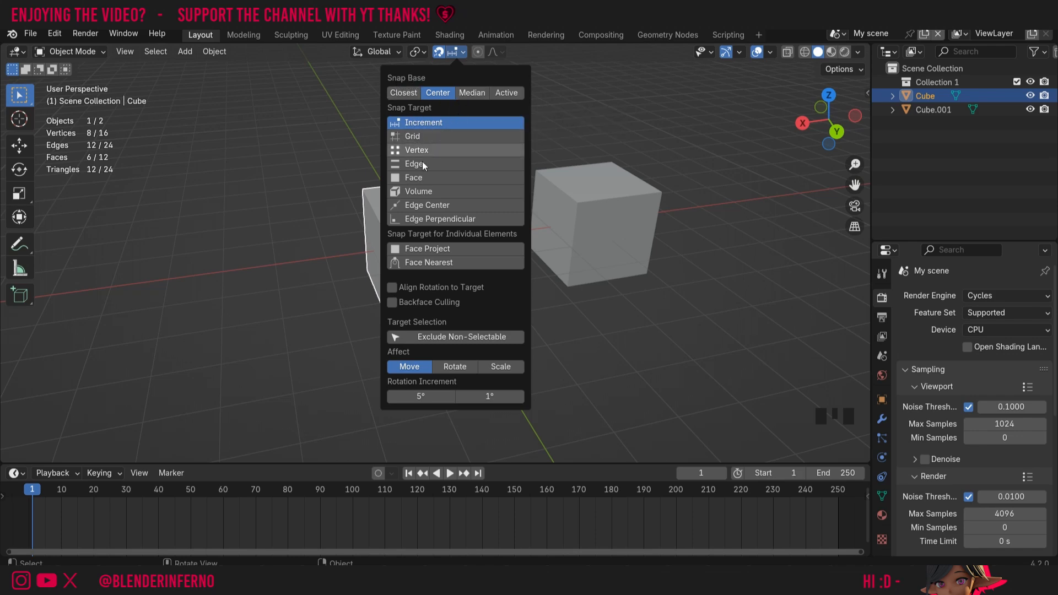
mouse_move(438, 218)
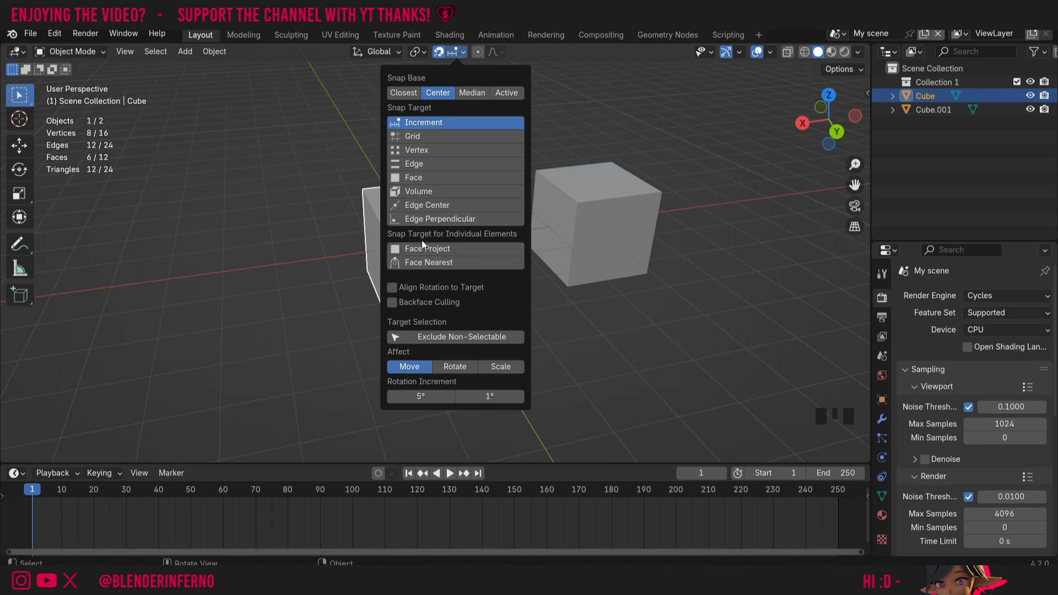
mouse_move(438, 230)
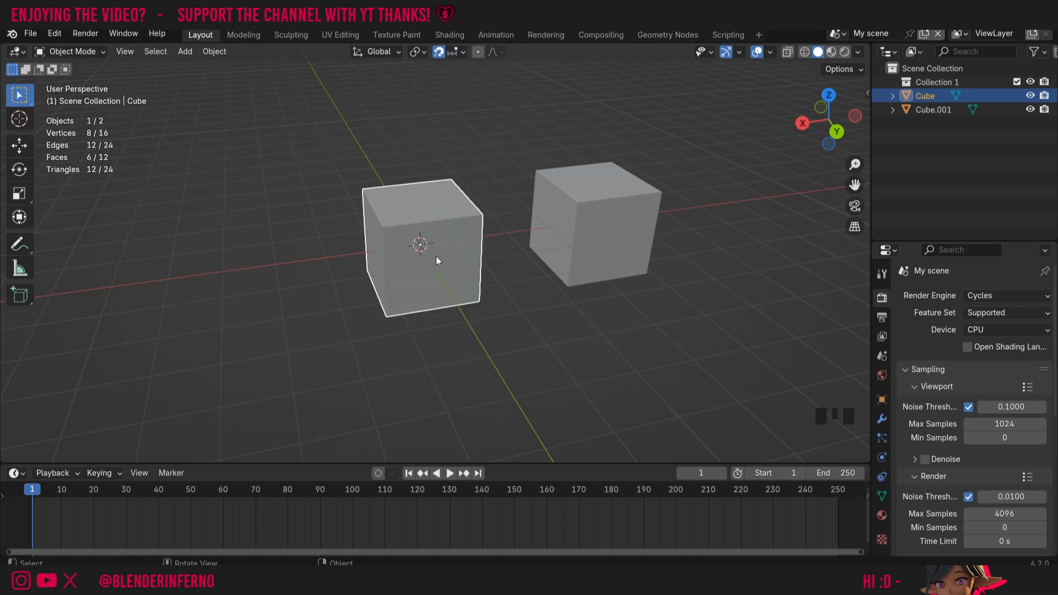
scroll("up", 3)
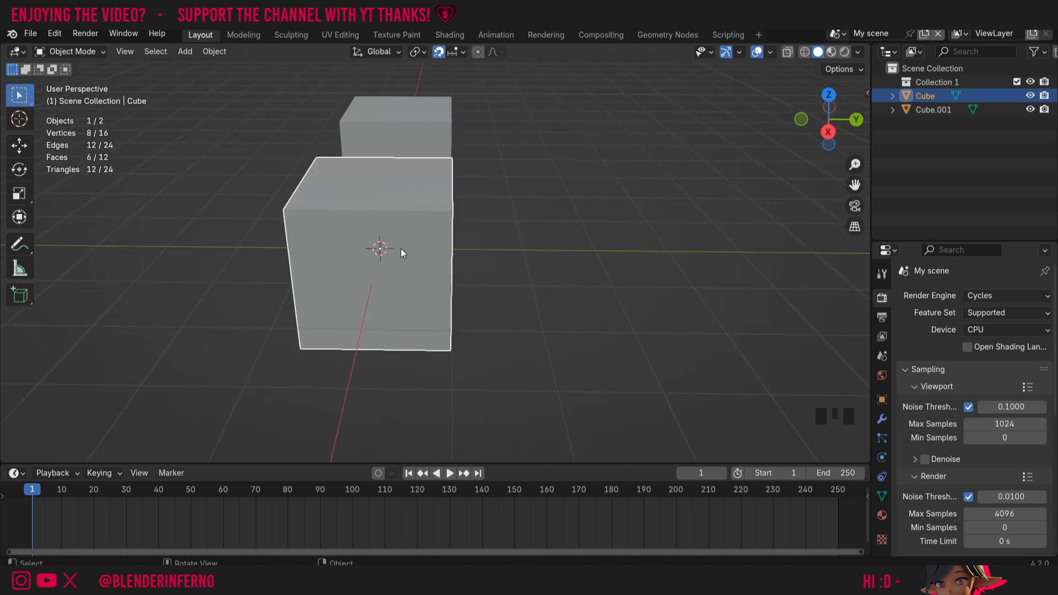
key("g")
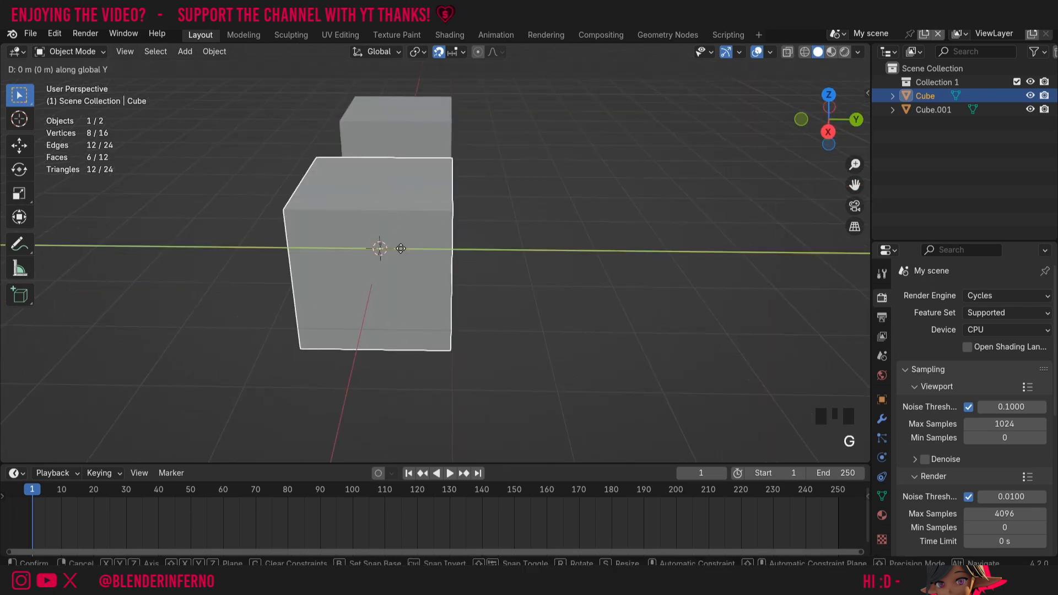
left_click_drag(380, 247, 519, 274)
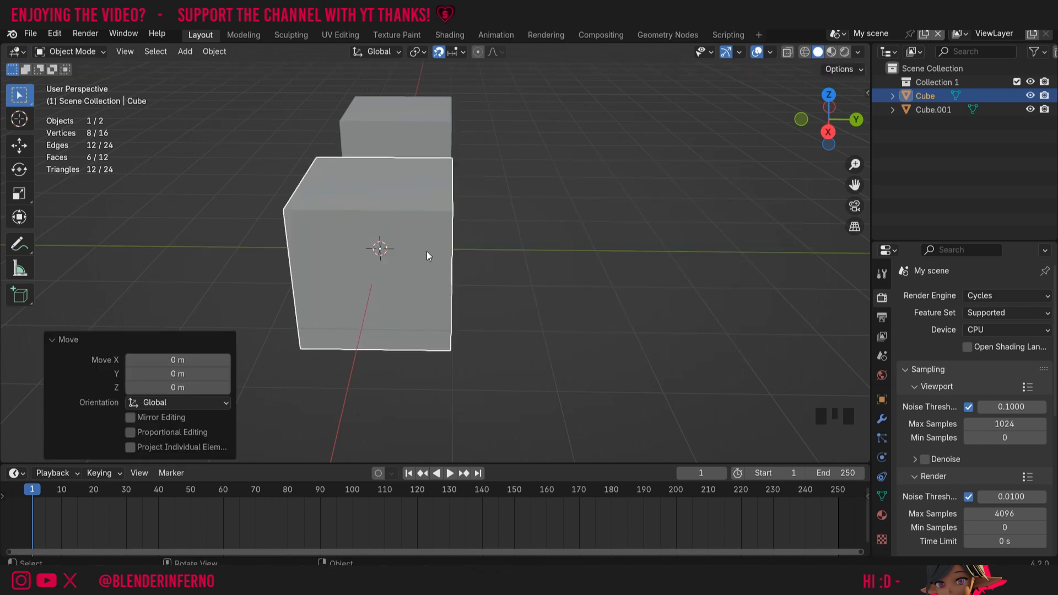
key("Tab")
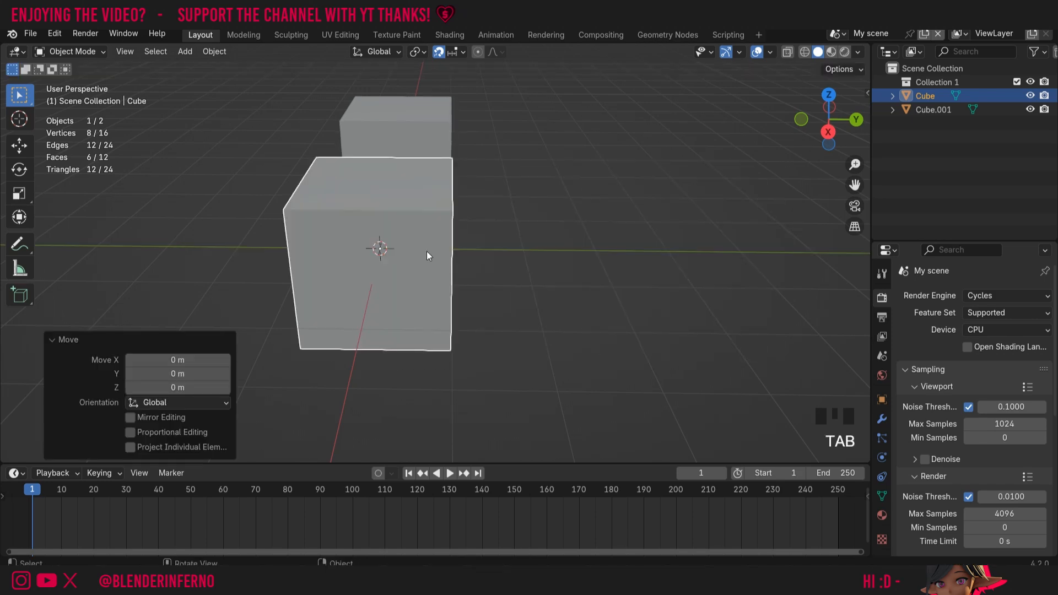
key("Tab")
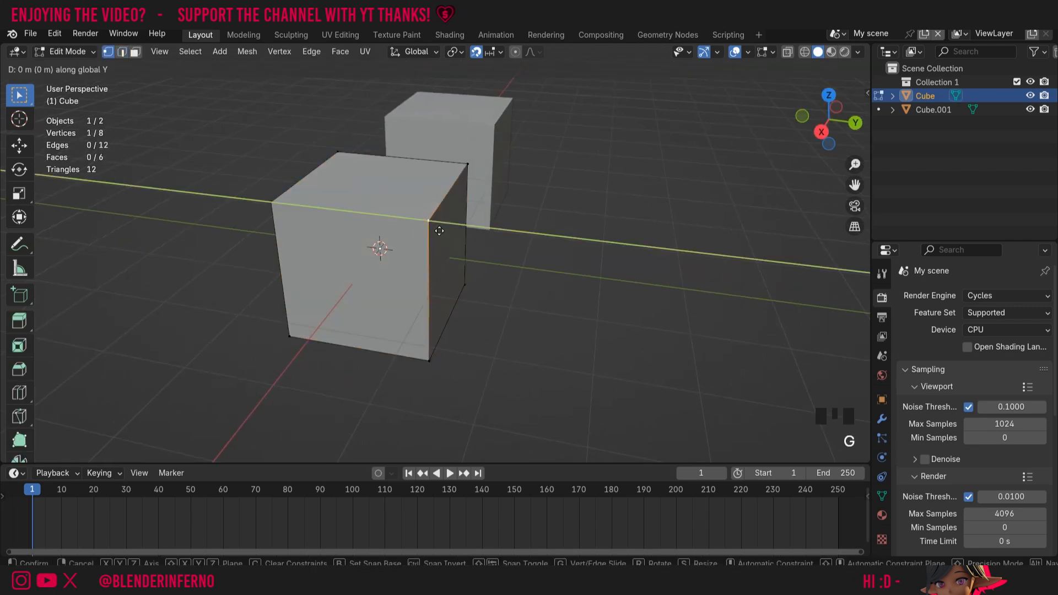
left_click_drag(438, 230, 591, 245)
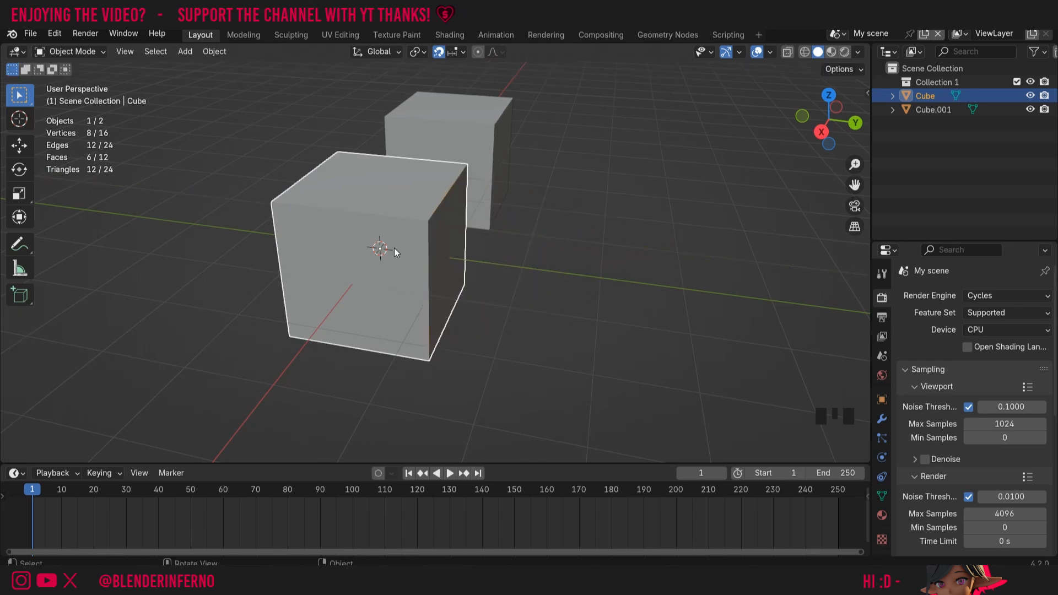
Shift the cube's whole mesh off its origin in Edit Mode, then move the cube 1 m along X
key("Tab")
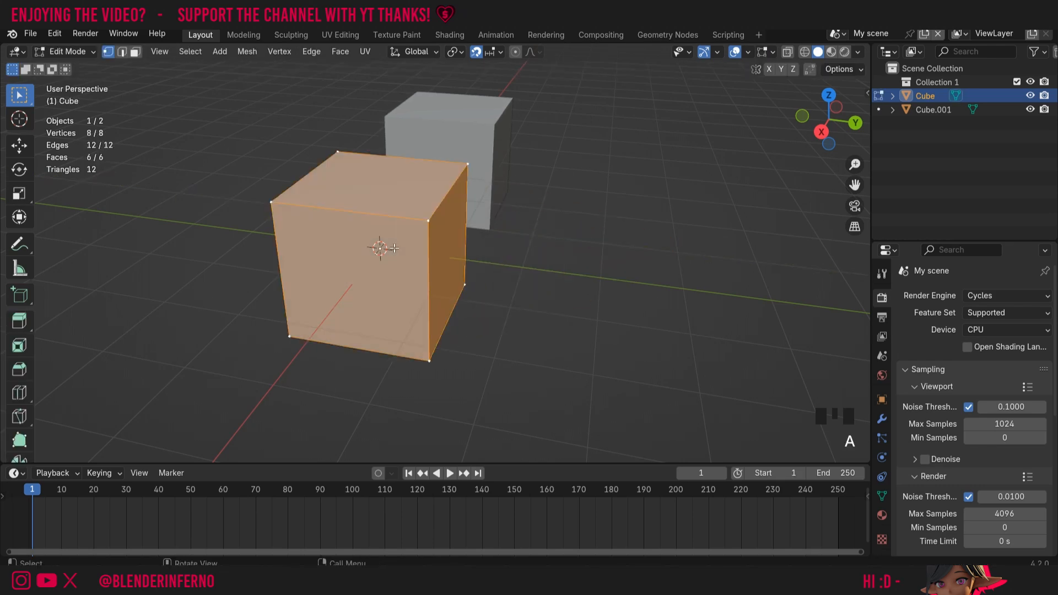
key("shift+tab")
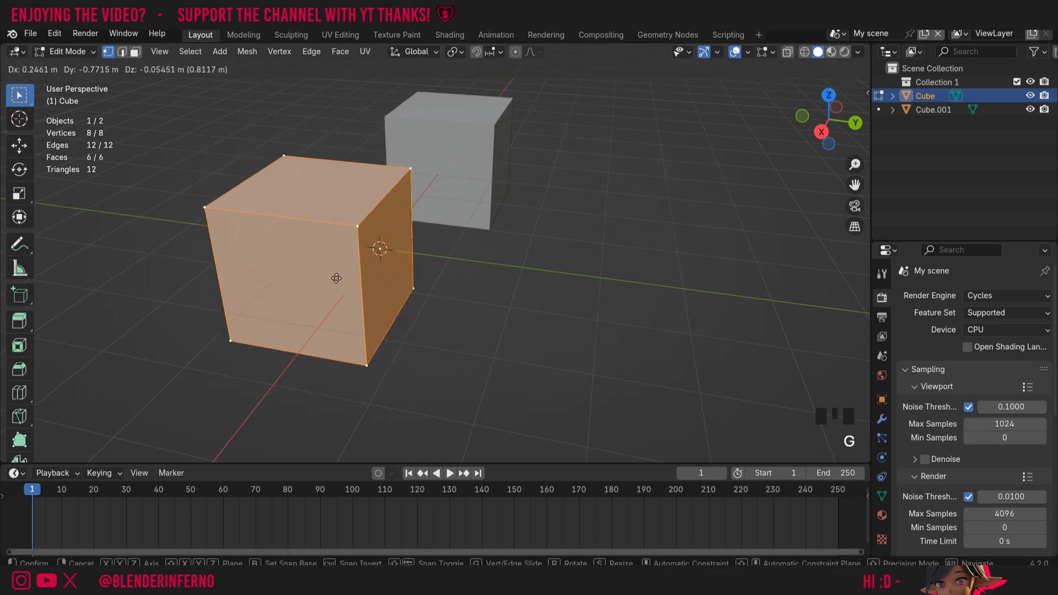
key("Tab")
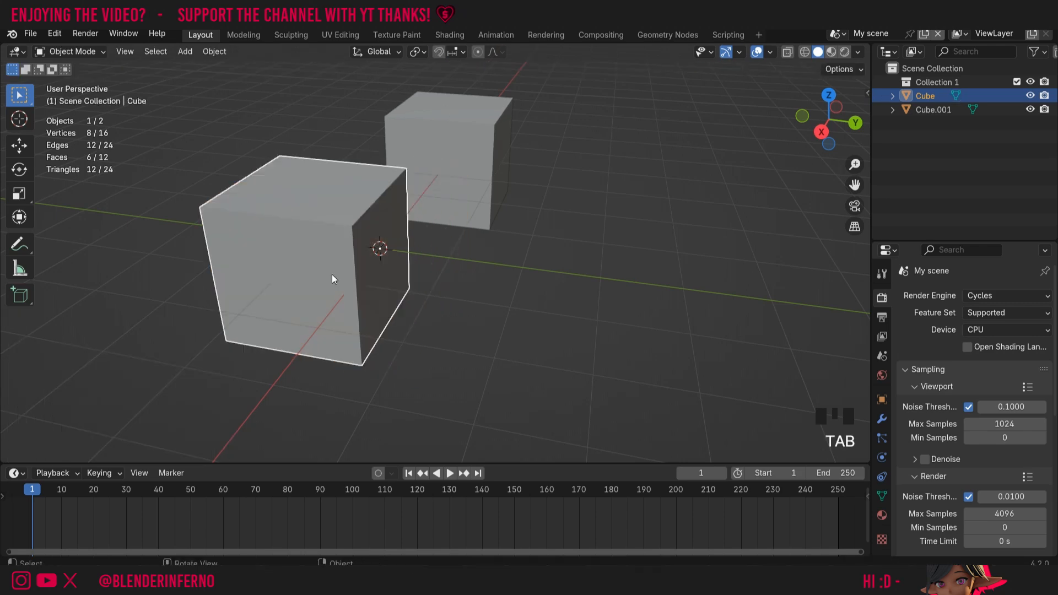
key("shift+Tab")
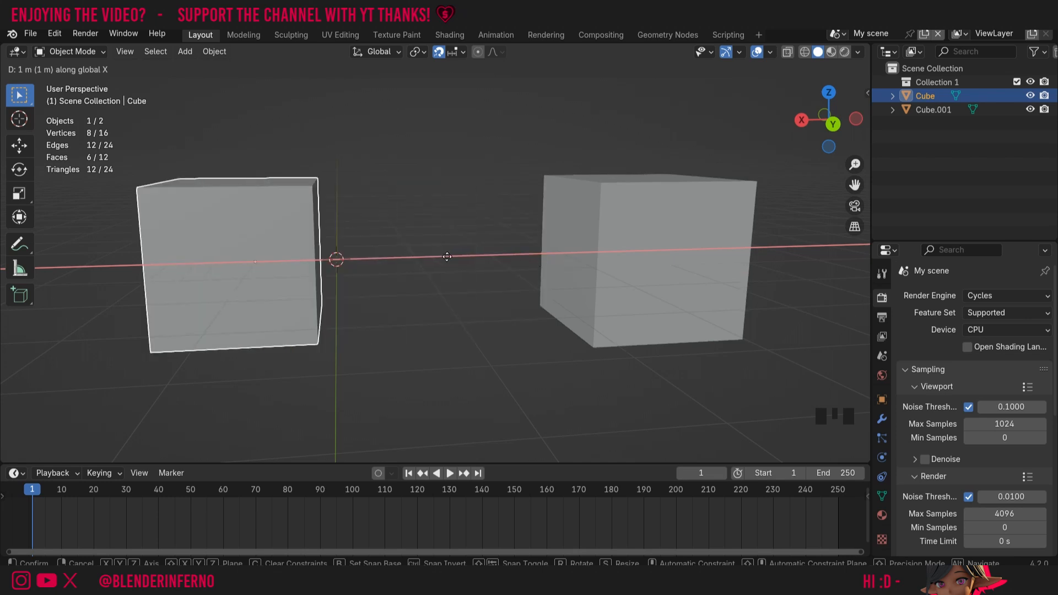
key("ctrl+z")
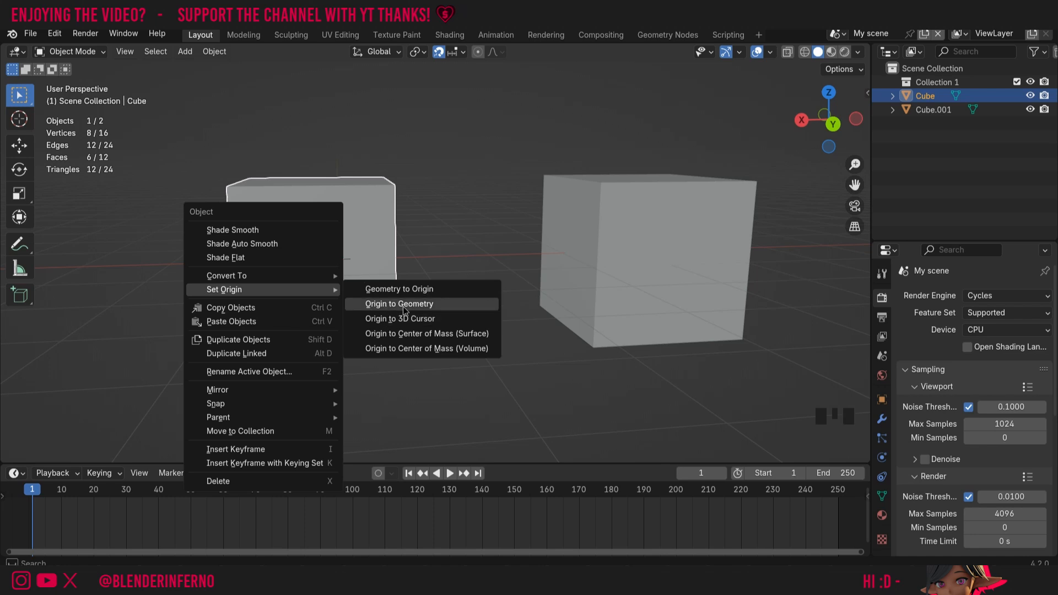
left_click(398, 304)
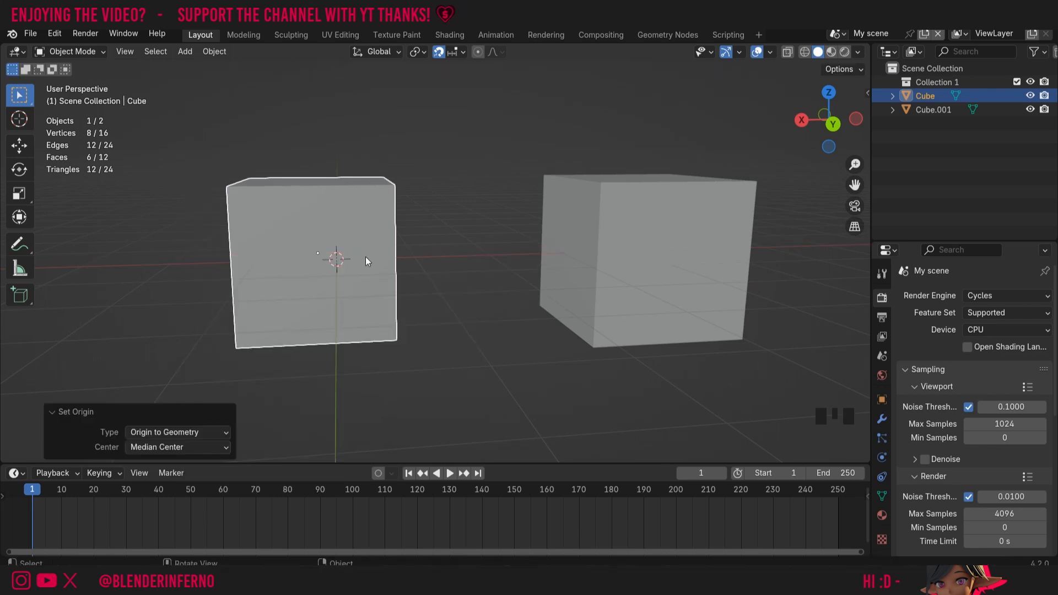
key("alt+g")
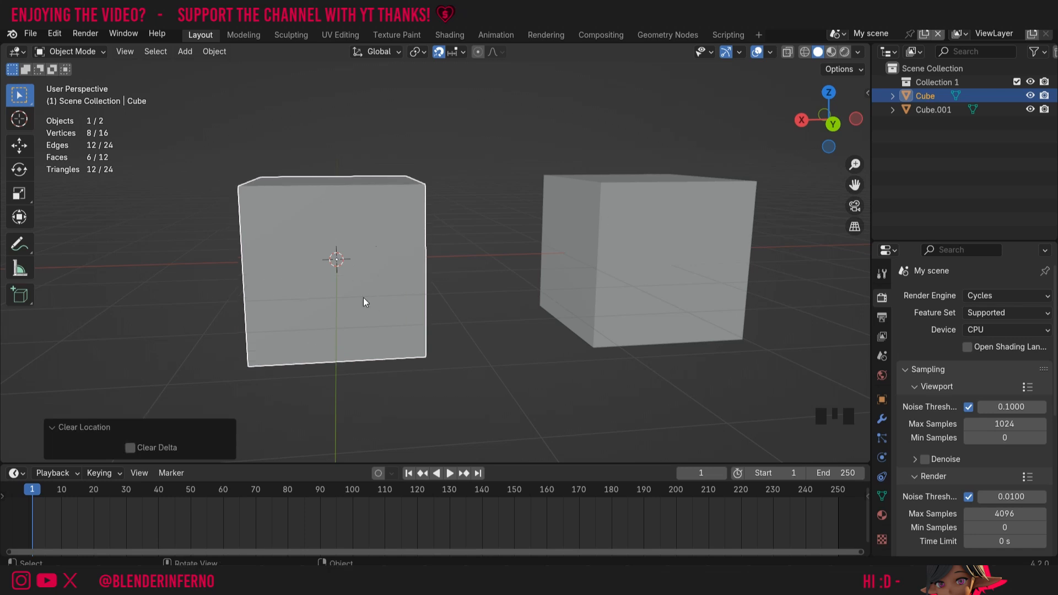
key("g")
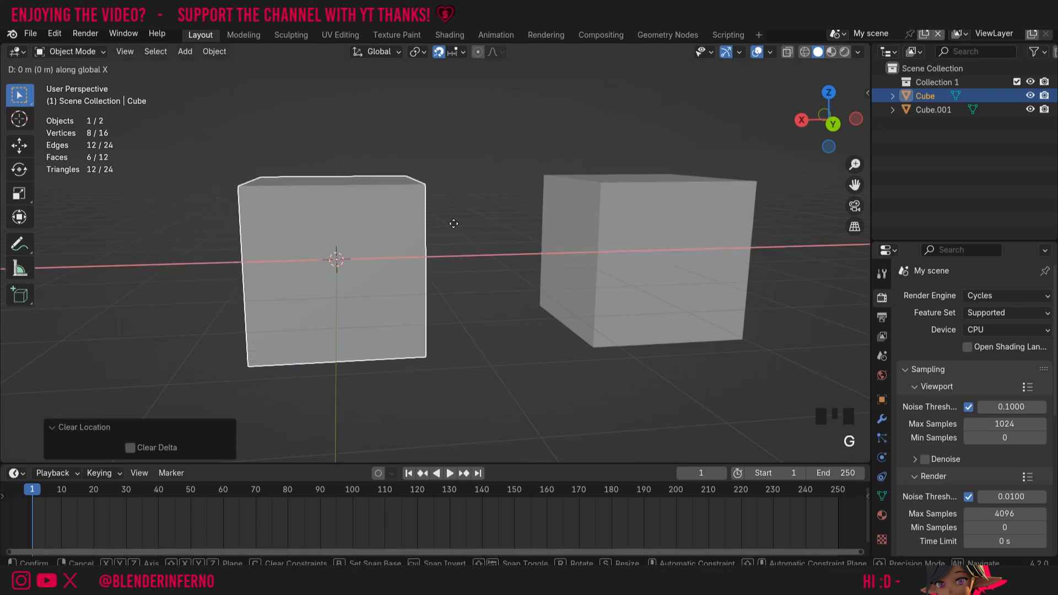
left_click_drag(452, 222, 491, 146)
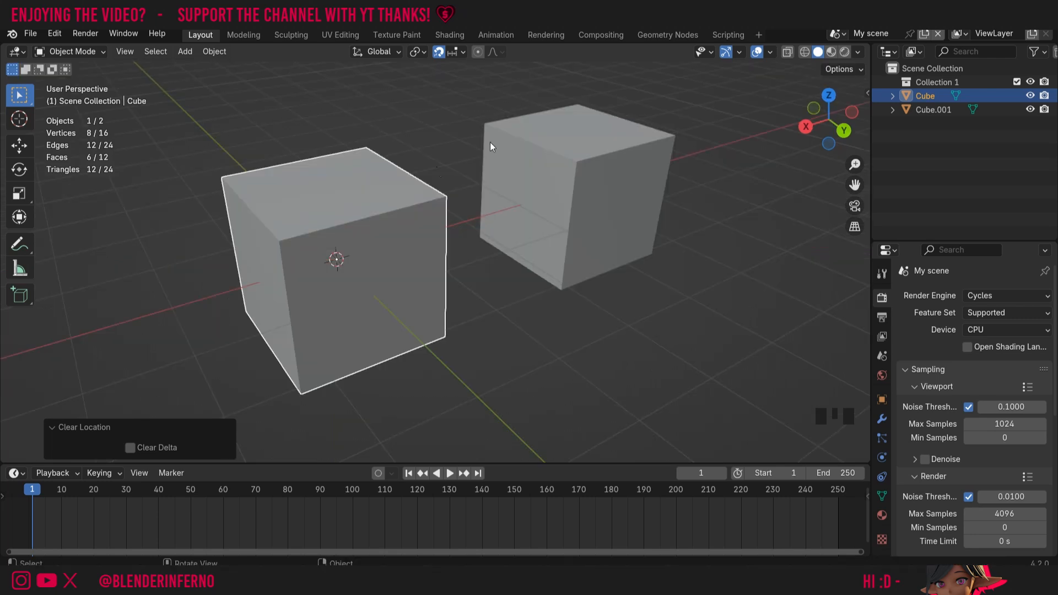
mouse_move(486, 80)
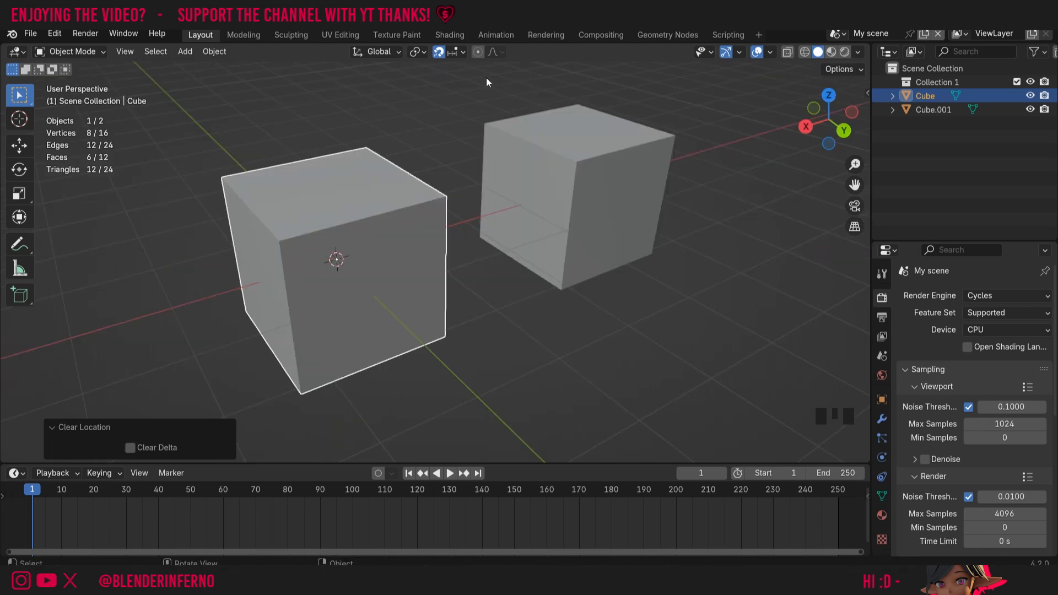
mouse_move(449, 119)
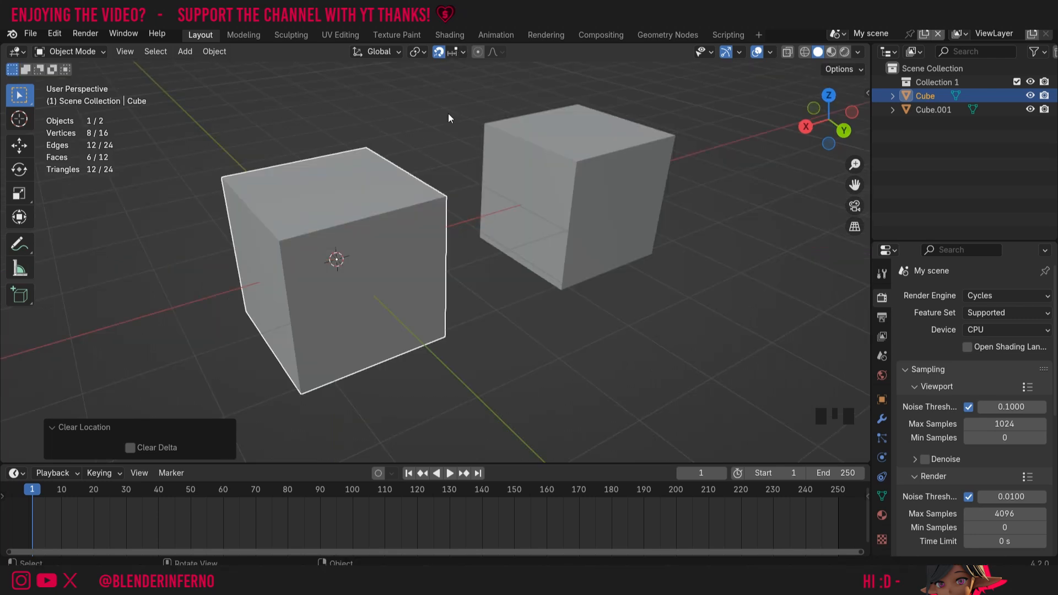
left_click(456, 51)
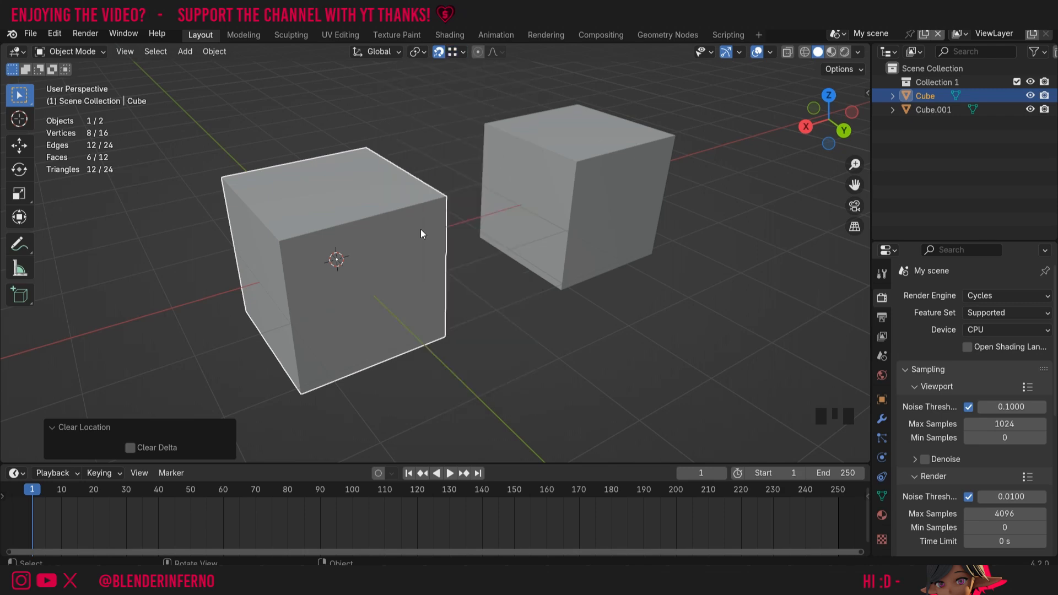
Slide the first cube about 2 m along global X so it snaps against Cube.001
key("g")
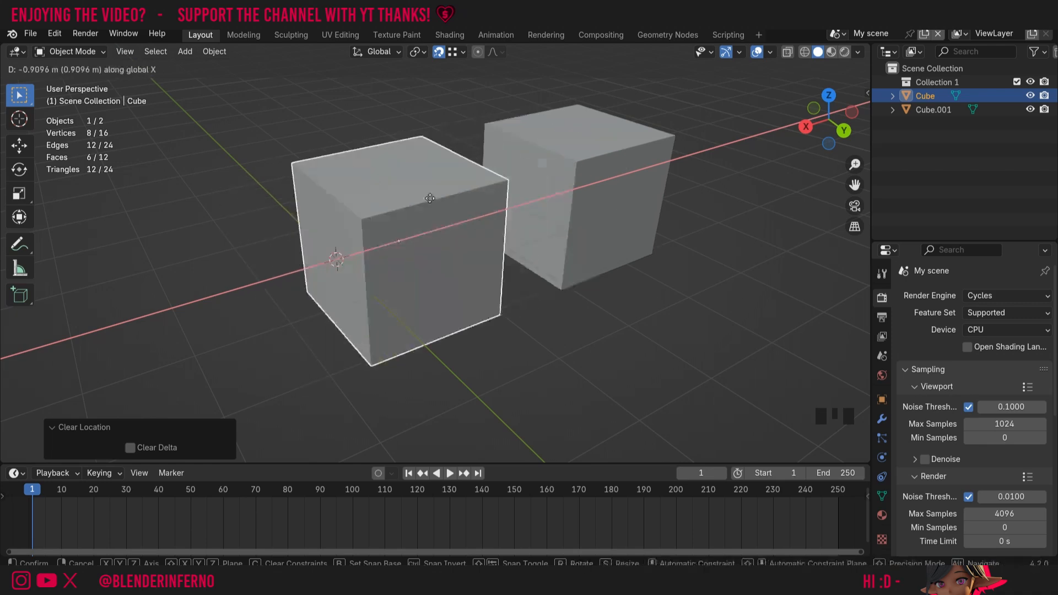
mouse_move(423, 216)
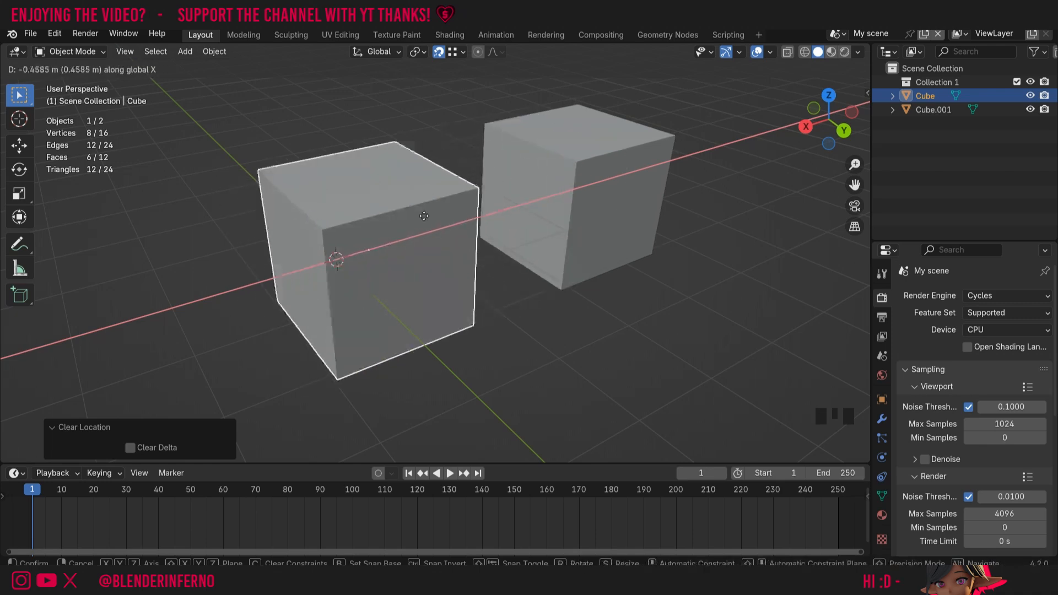
left_click_drag(424, 216, 483, 138)
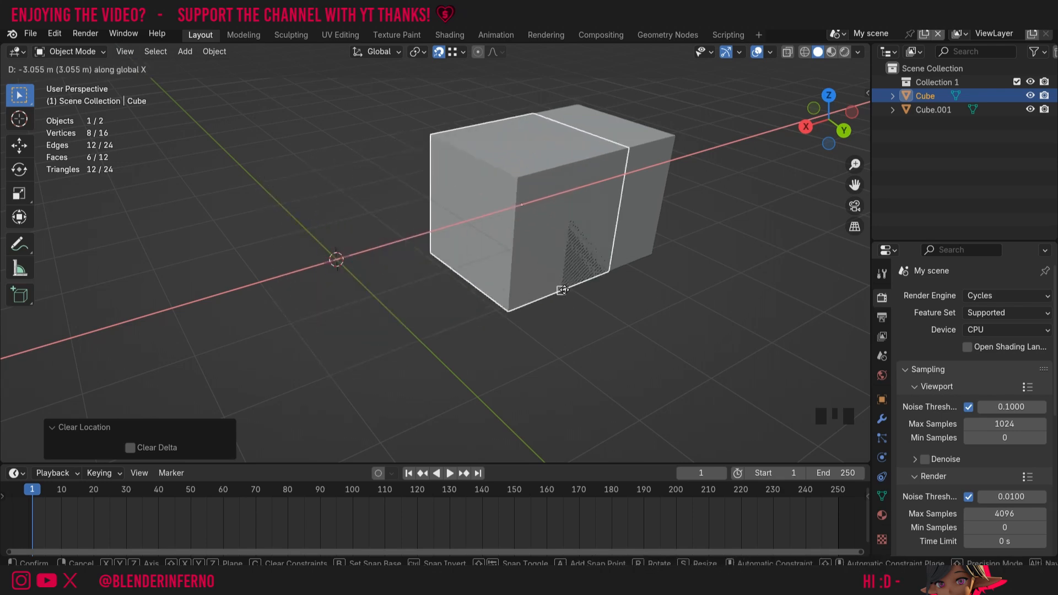
left_click(462, 51)
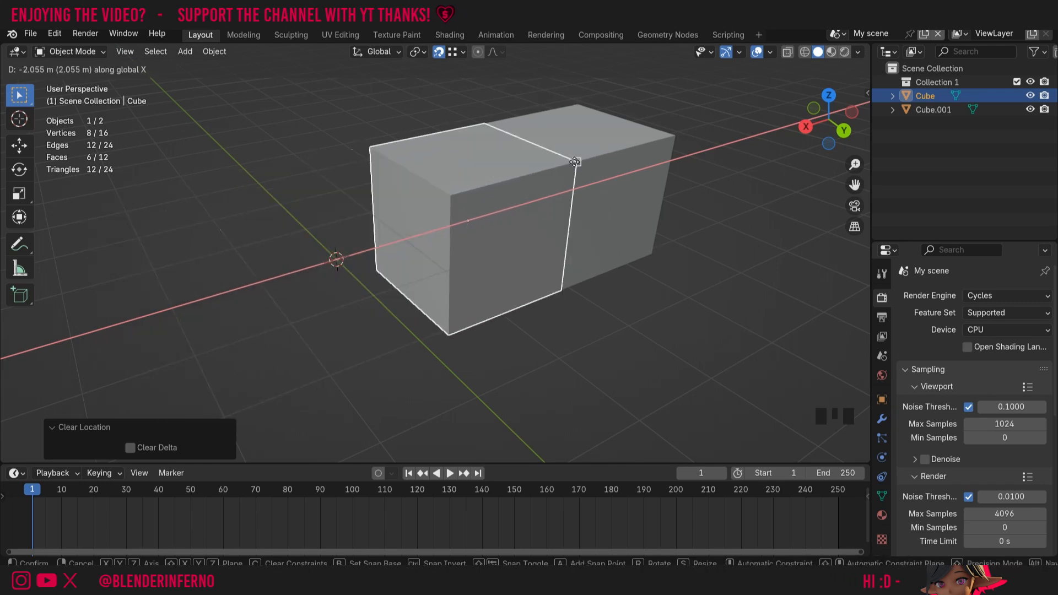
Confirm the snapped position, then move the cube back along X clear of Cube.001
left_click(464, 52)
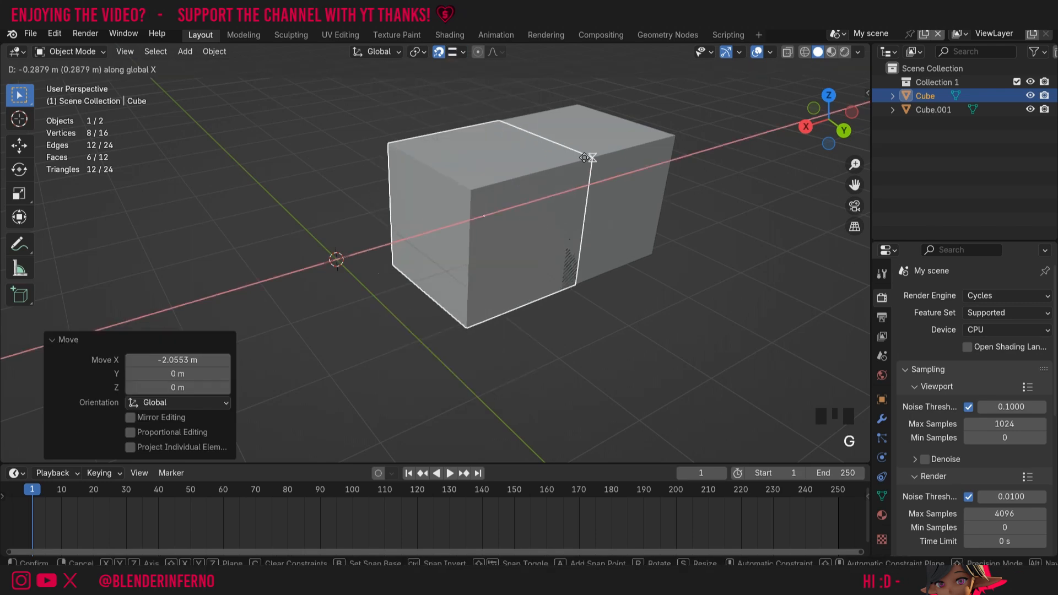
left_click_drag(587, 158, 527, 161)
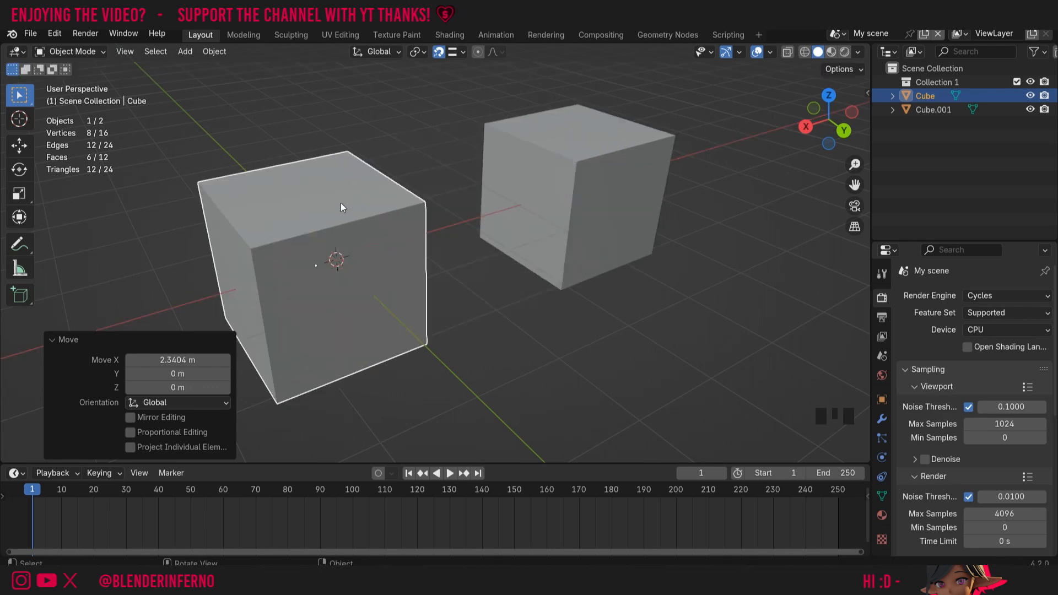
In Edit Mode pick a new Snap Target and stretch a vertex, face and the whole mesh onto Cube.001
key("Tab")
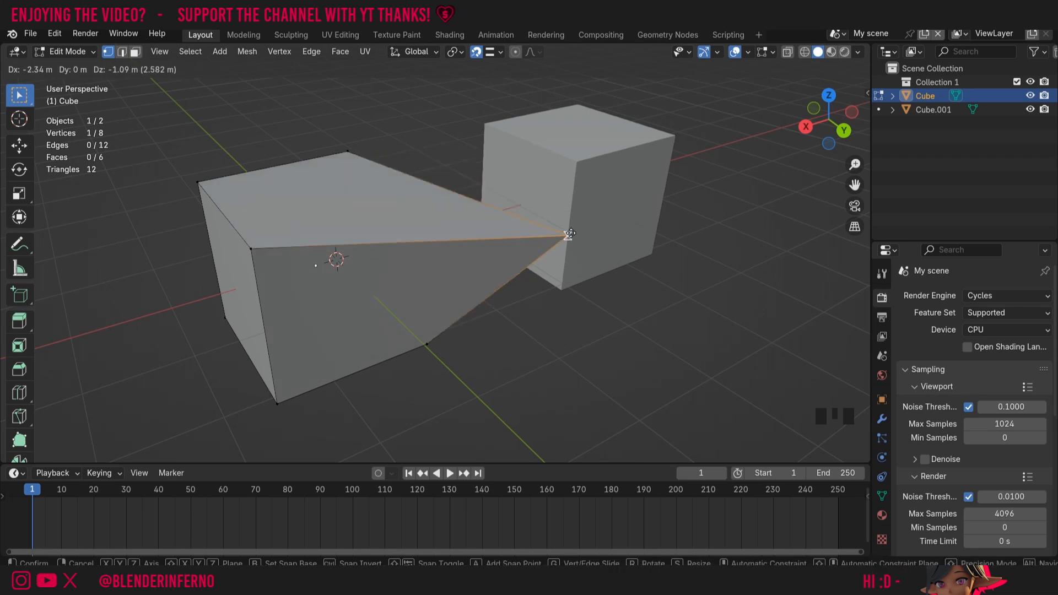
left_click(498, 52)
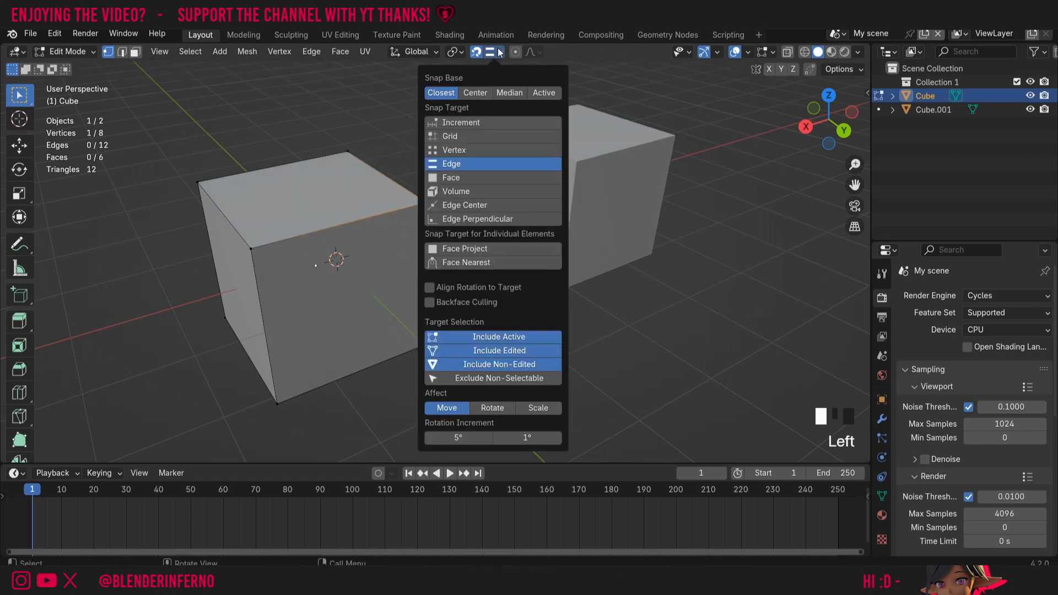
left_click(475, 52)
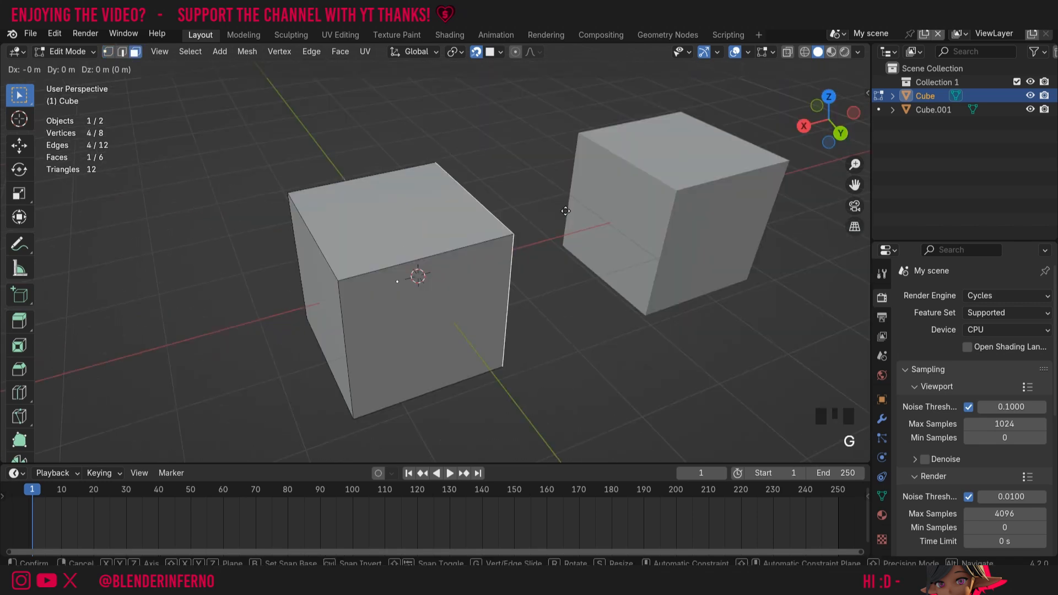
left_click_drag(566, 212, 601, 186)
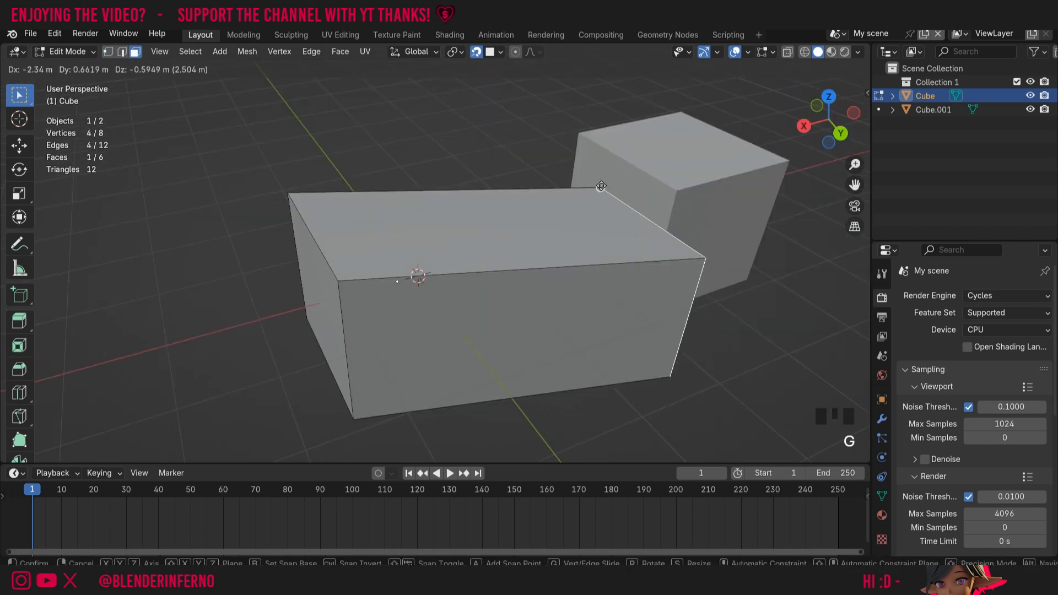
left_click(493, 52)
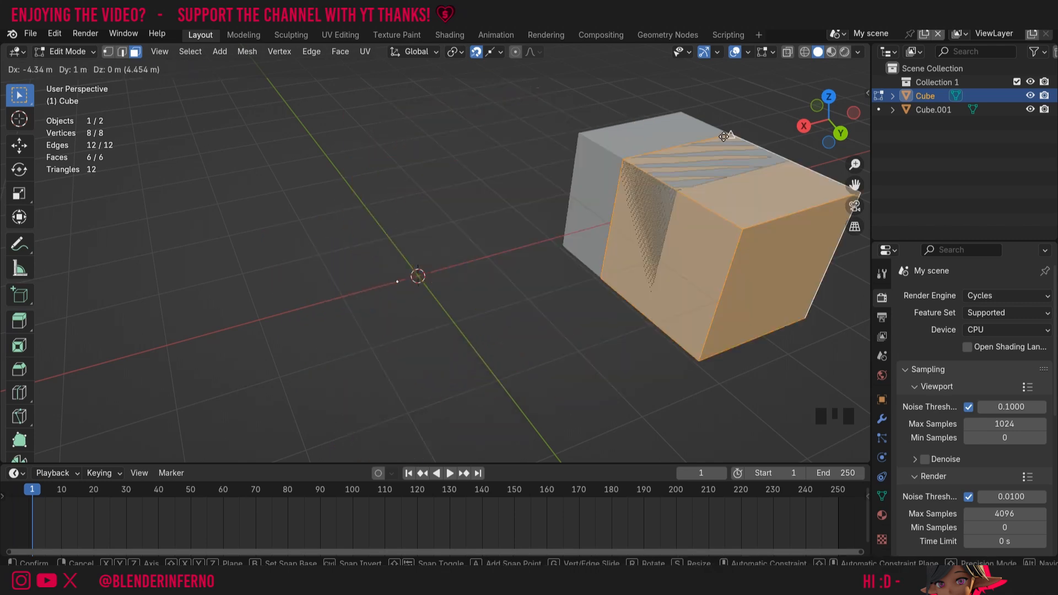
Set Snap Base to Active and Snap Target to Vertex in the Snap dropdown
left_click(498, 52)
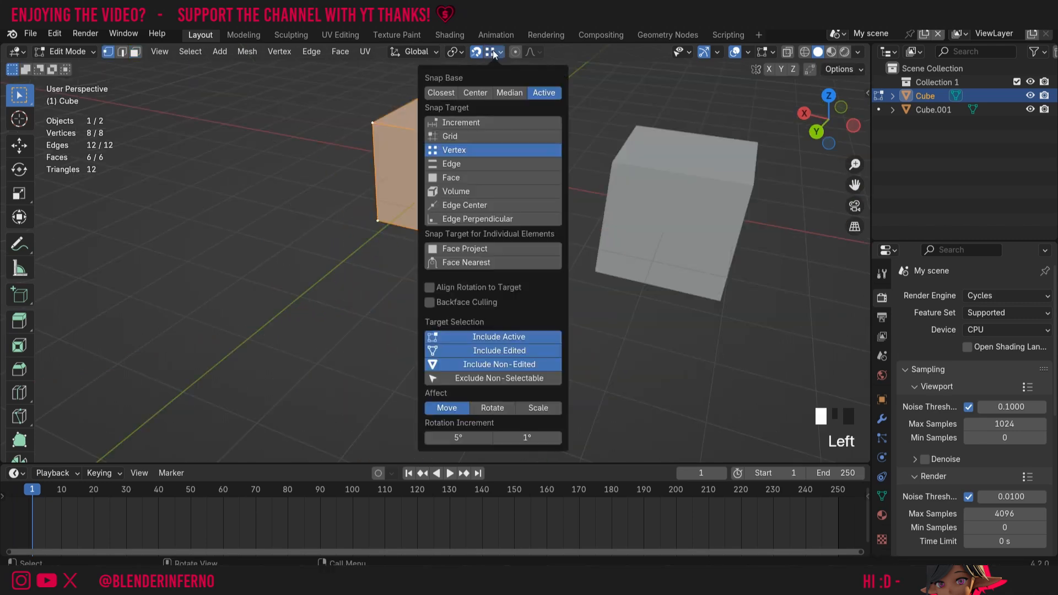
mouse_move(532, 100)
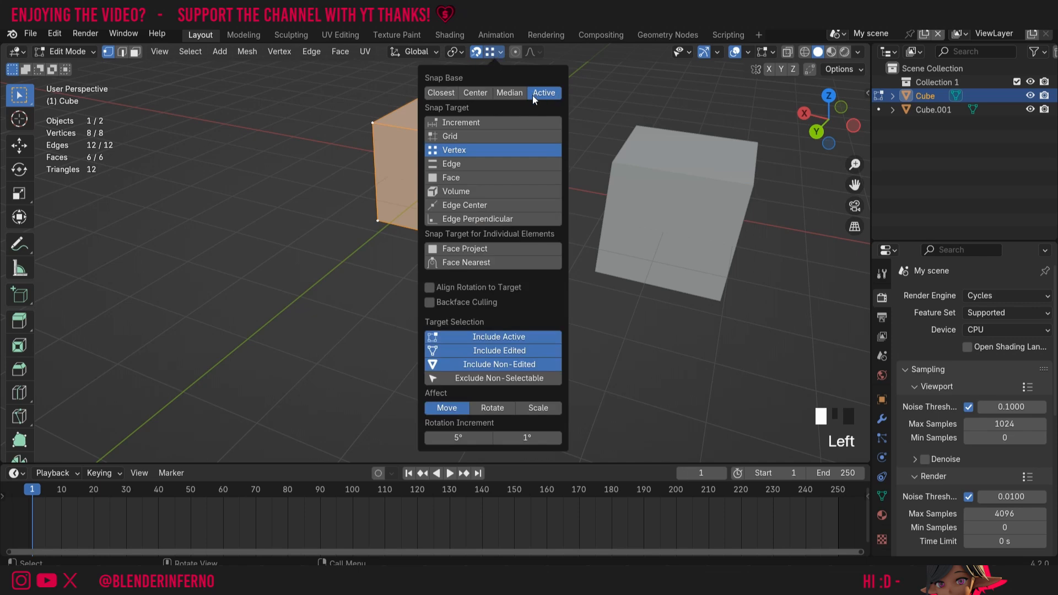
mouse_move(468, 150)
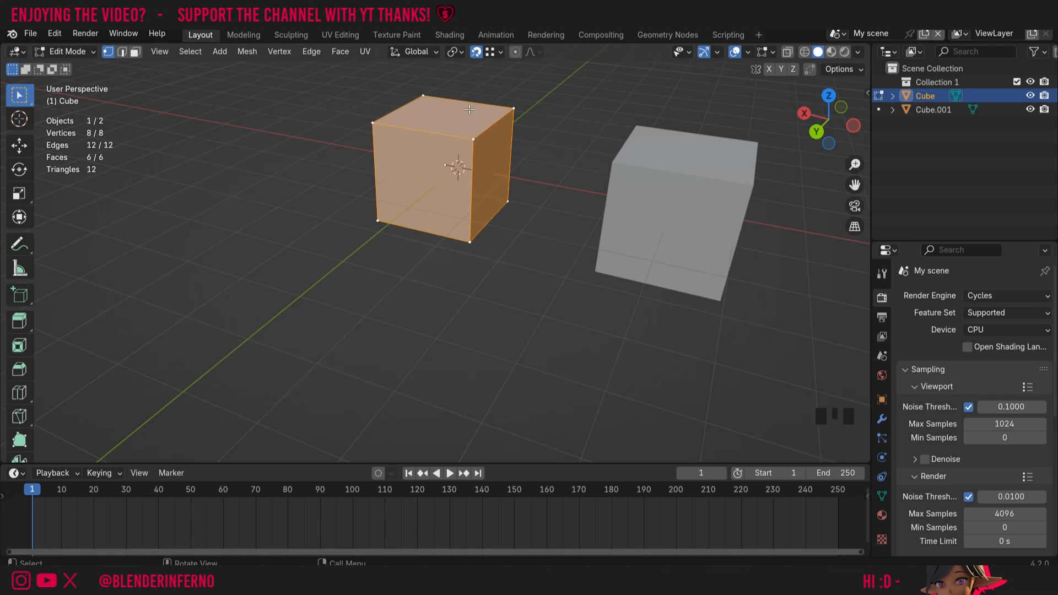
mouse_move(474, 142)
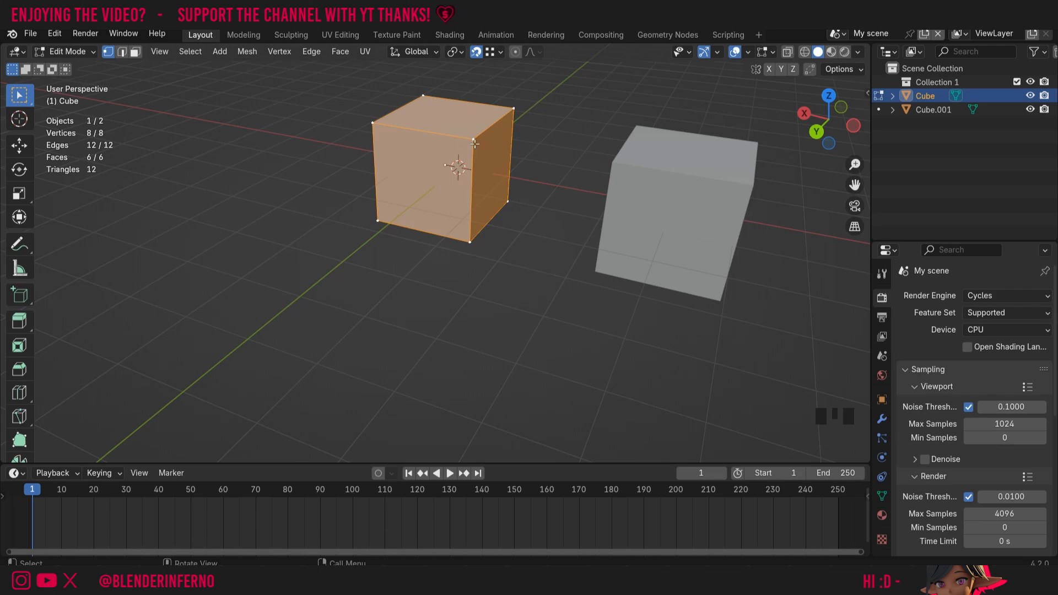
mouse_move(468, 139)
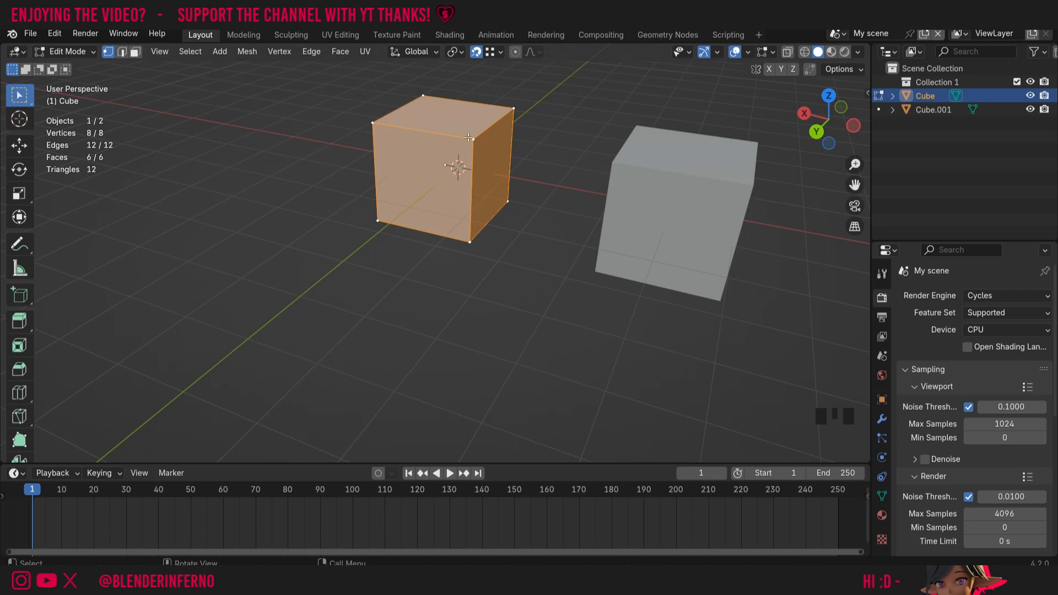
Reselect a corner vertex as the active one while keeping all of the cube's geometry selected
left_click(475, 139)
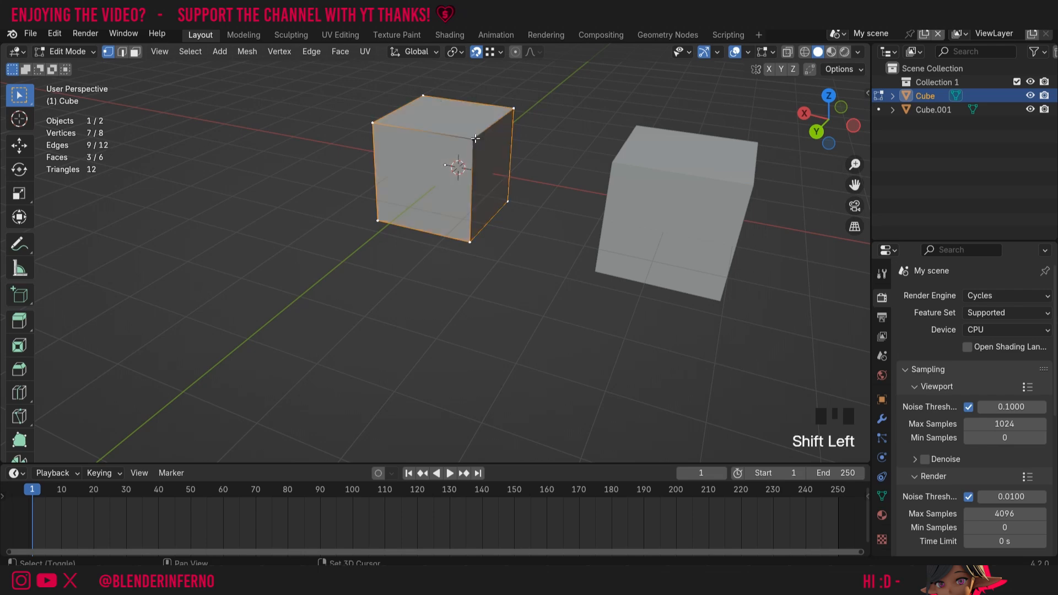
key("a")
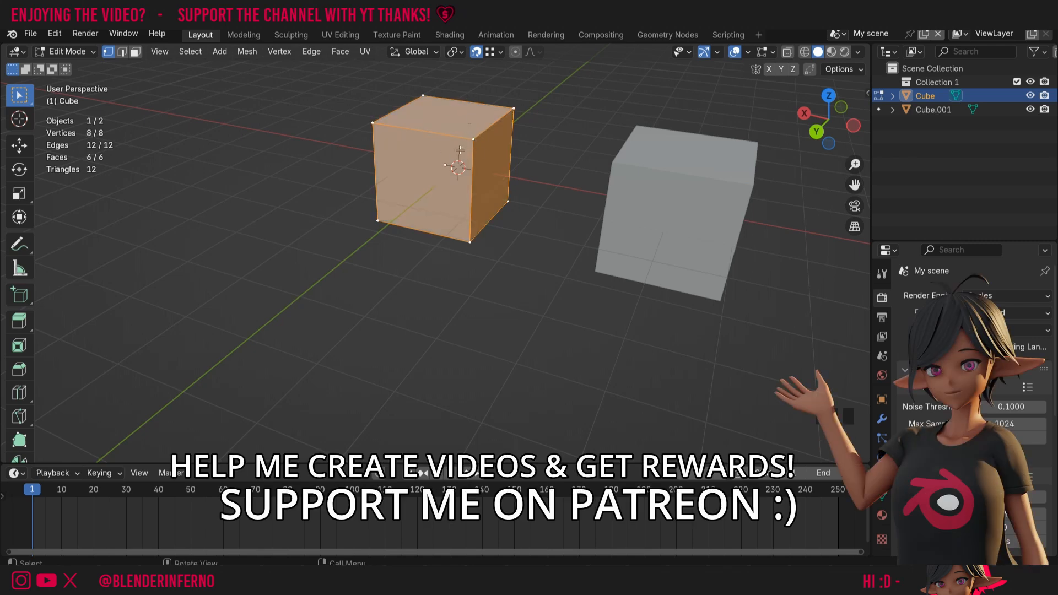
mouse_move(479, 167)
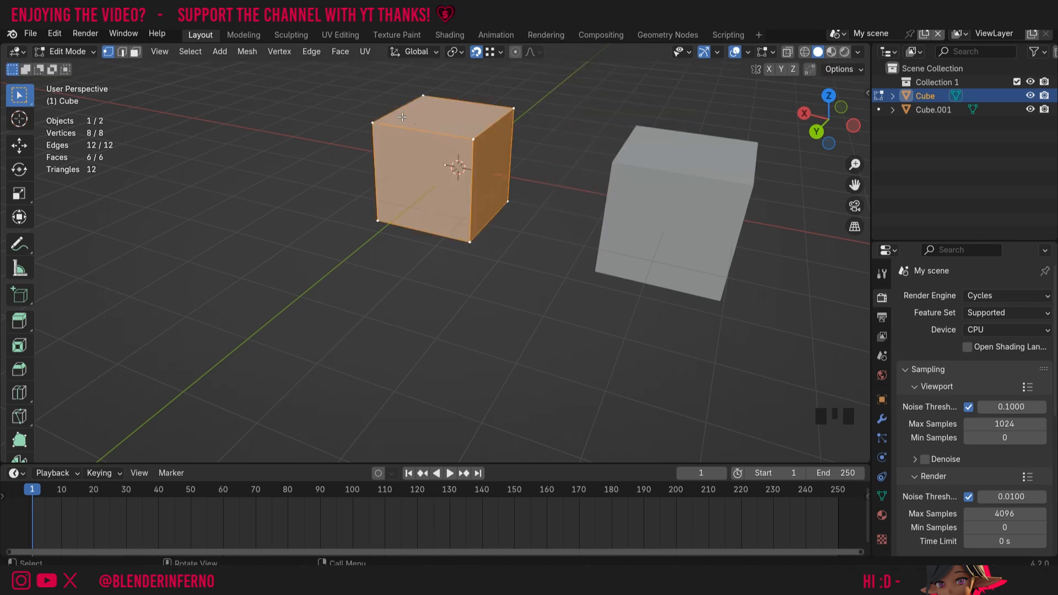
key("shift")
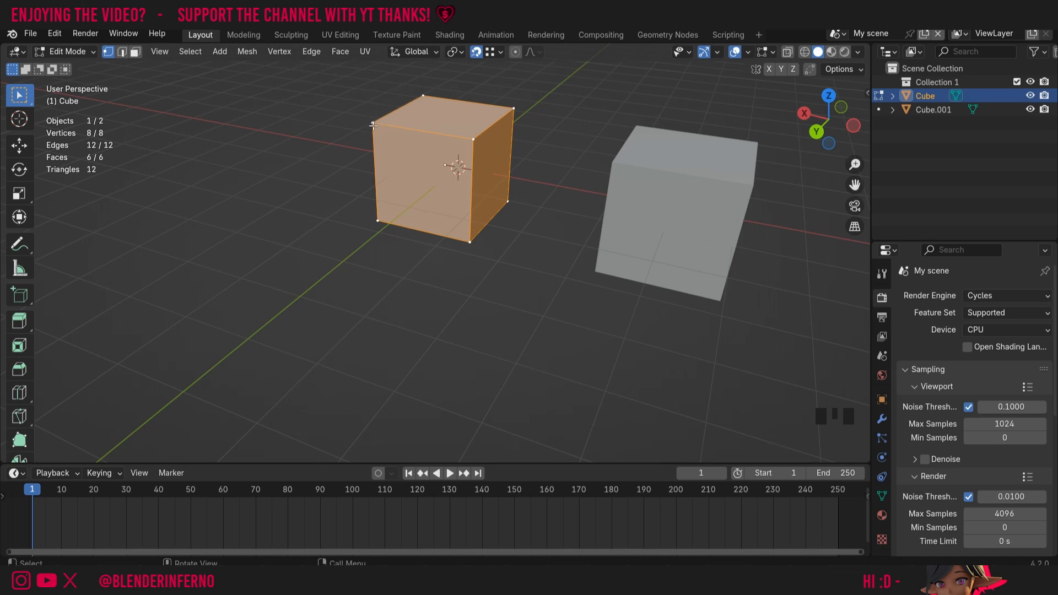
key("g")
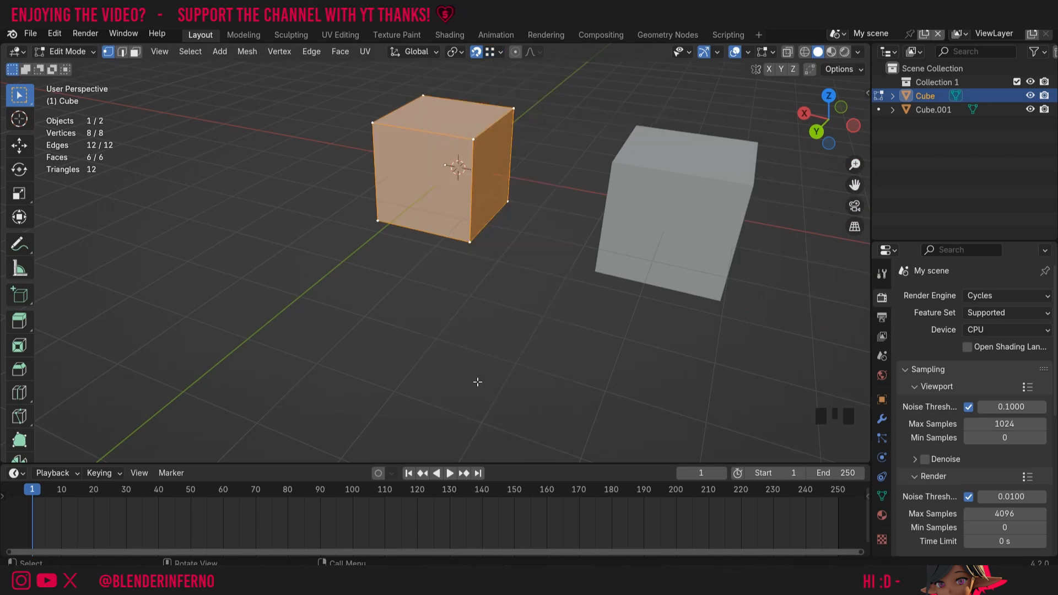
mouse_move(477, 379)
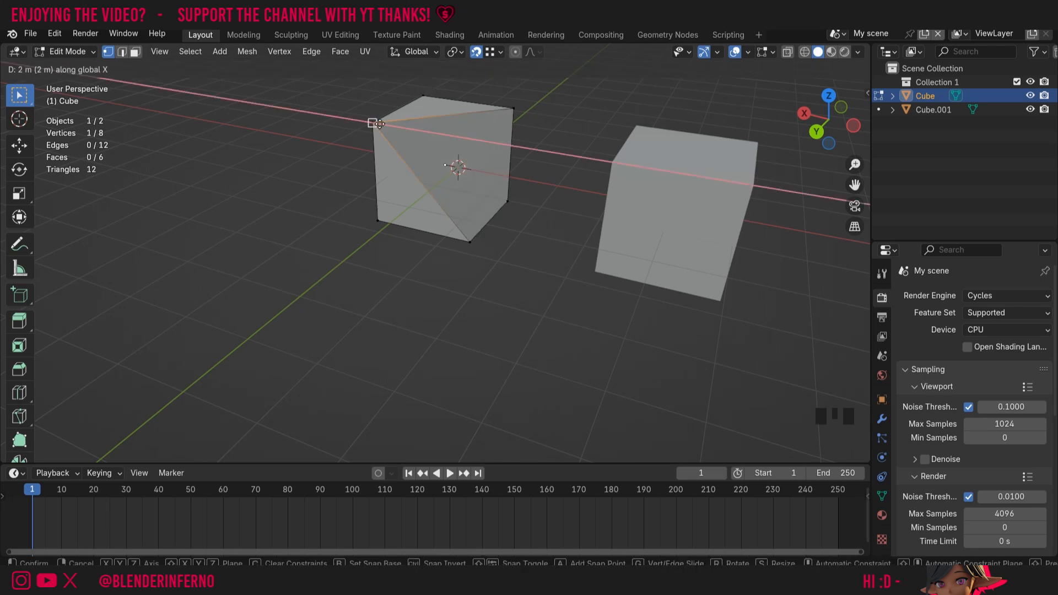
Move a single corner vertex -0.69 m along X with snapping and Mirror Editing enabled
left_click(439, 142)
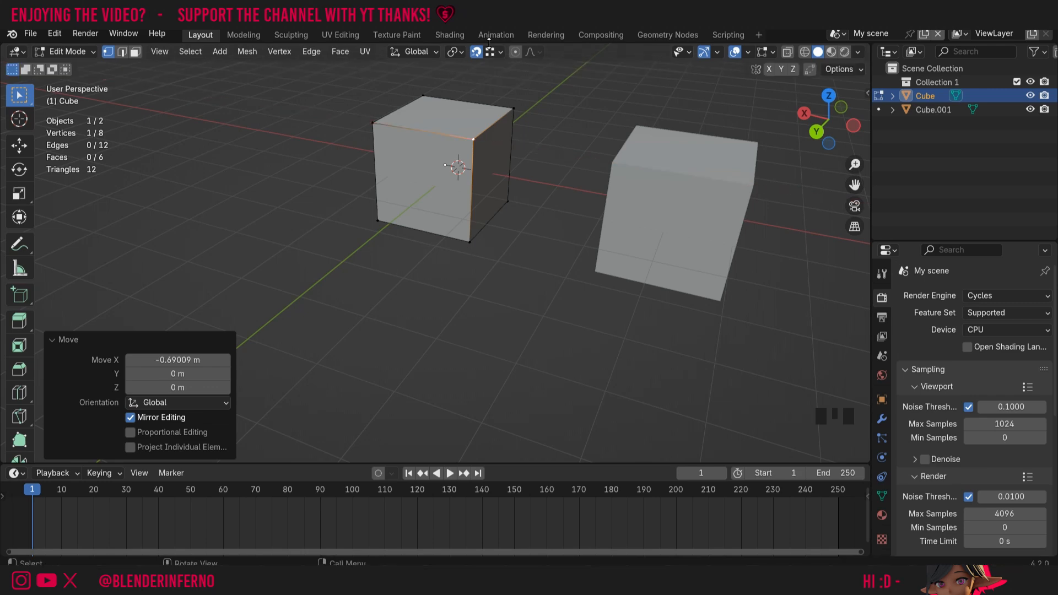
mouse_move(487, 40)
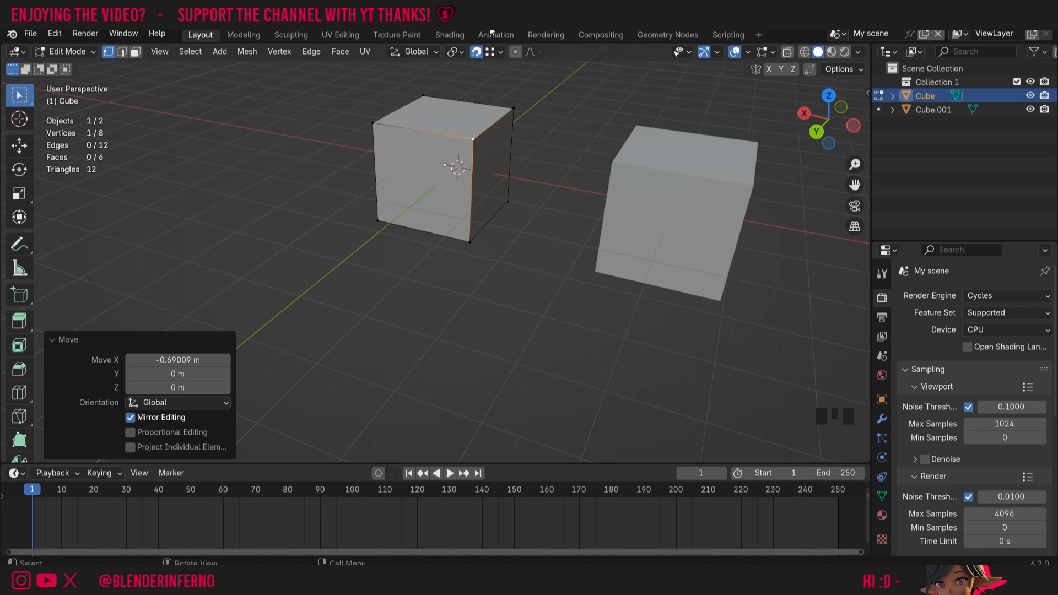